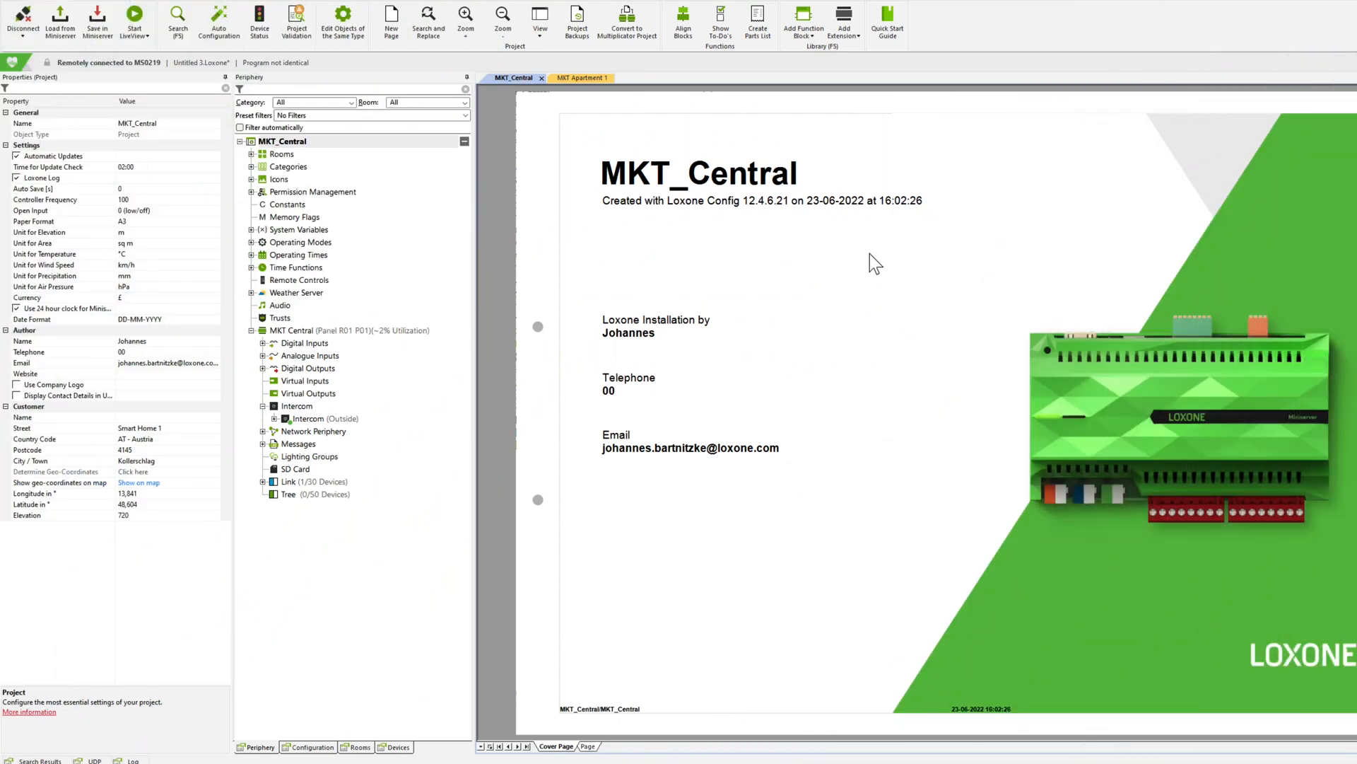
Create a new trust under Trusts with MKT Central as trust manager.
{"action": "left_click", "coordinate": [280, 317]}
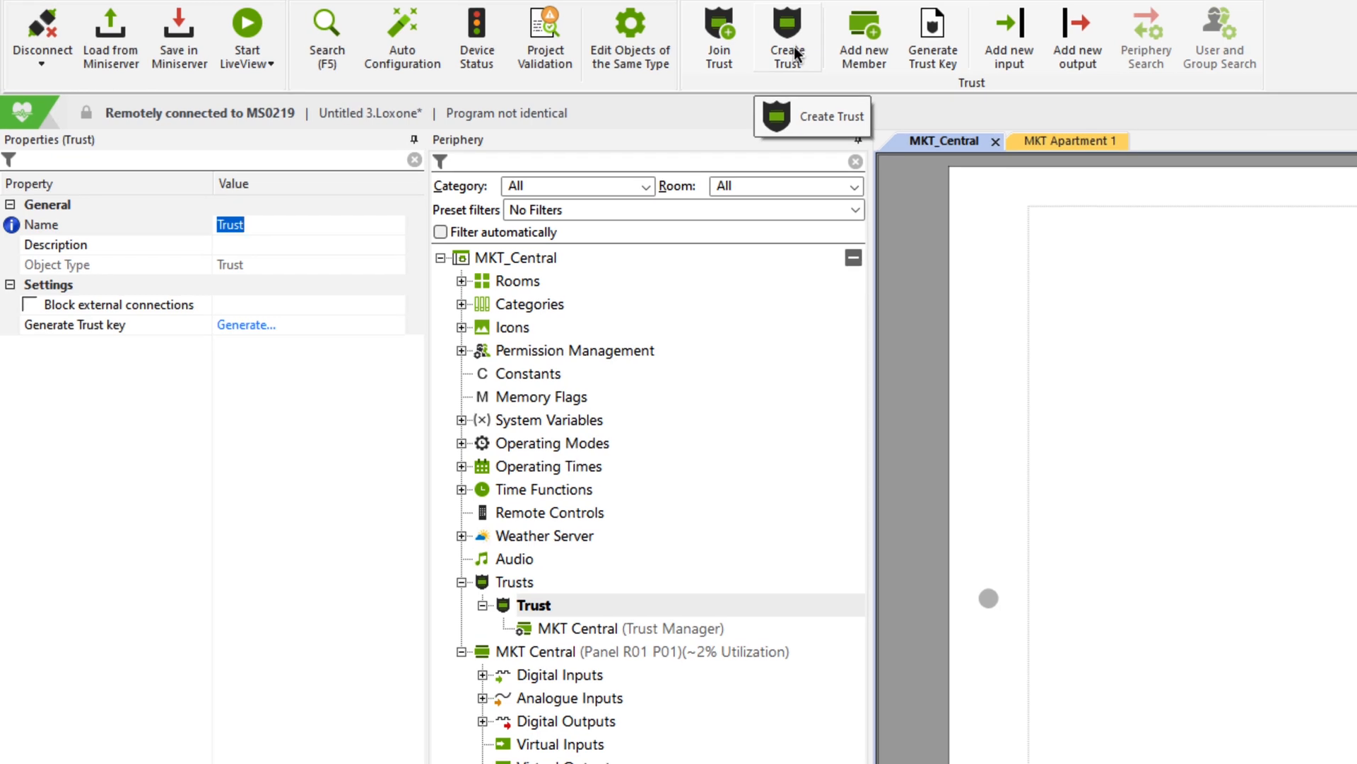
Add a trust member with serial 504F94A05DCD and select it in the tree.
{"action": "left_click", "coordinate": [864, 37]}
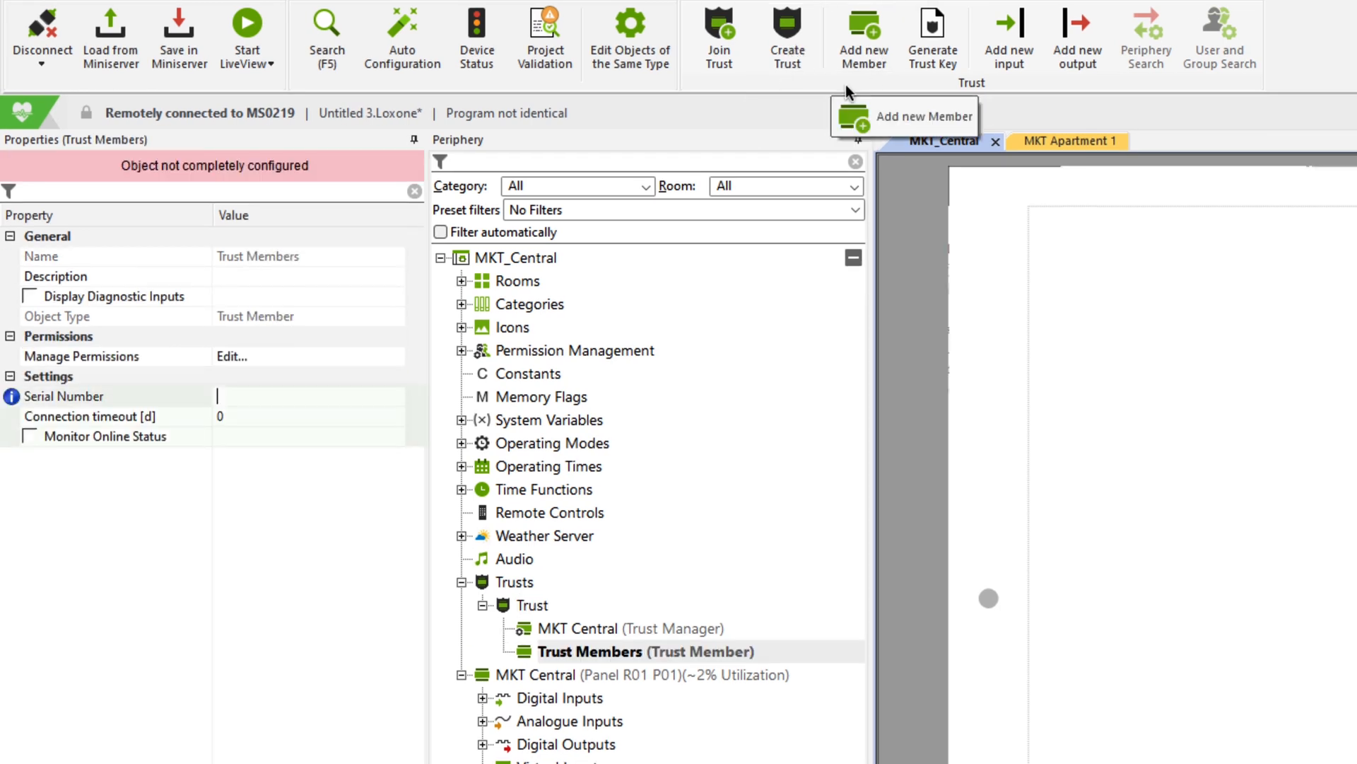
{"action": "type", "text": "504F94A05DCD"}
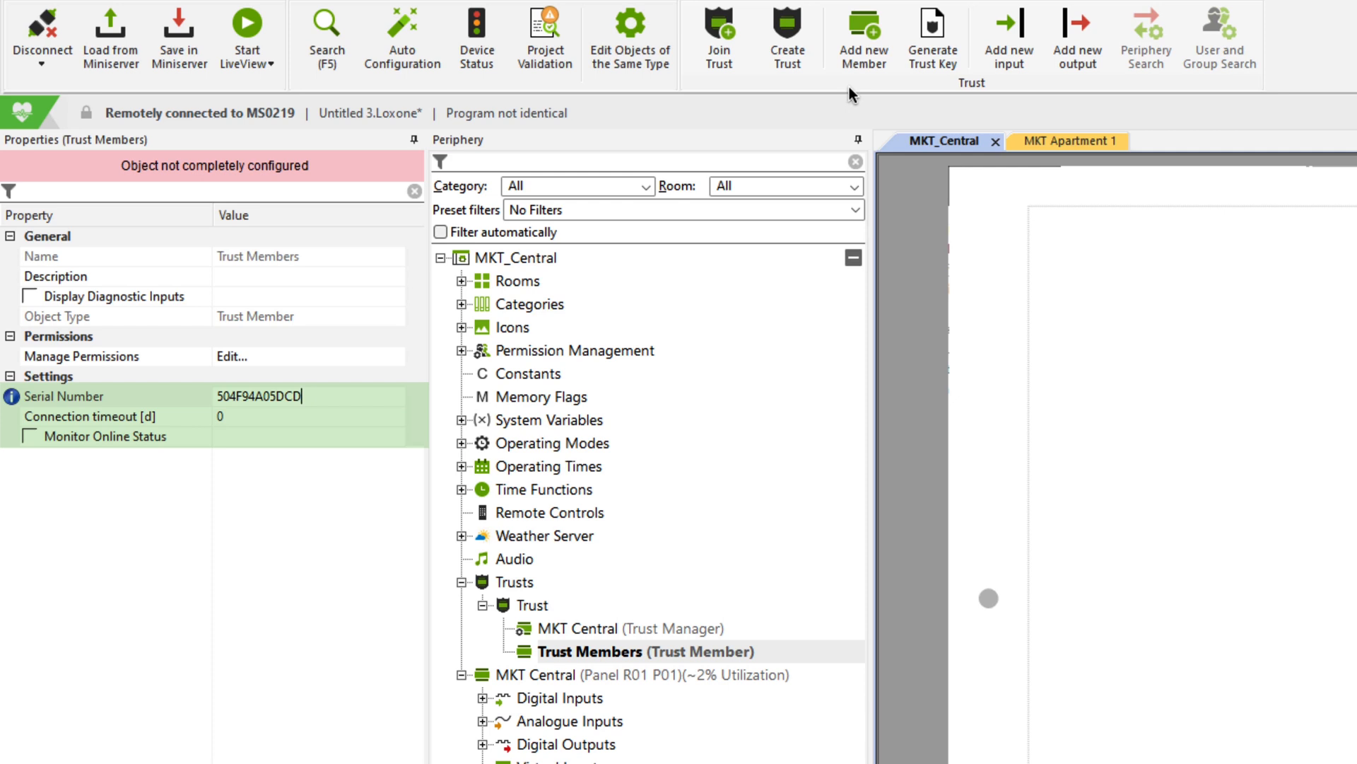
{"action": "mouse_move", "coordinate": [736, 545]}
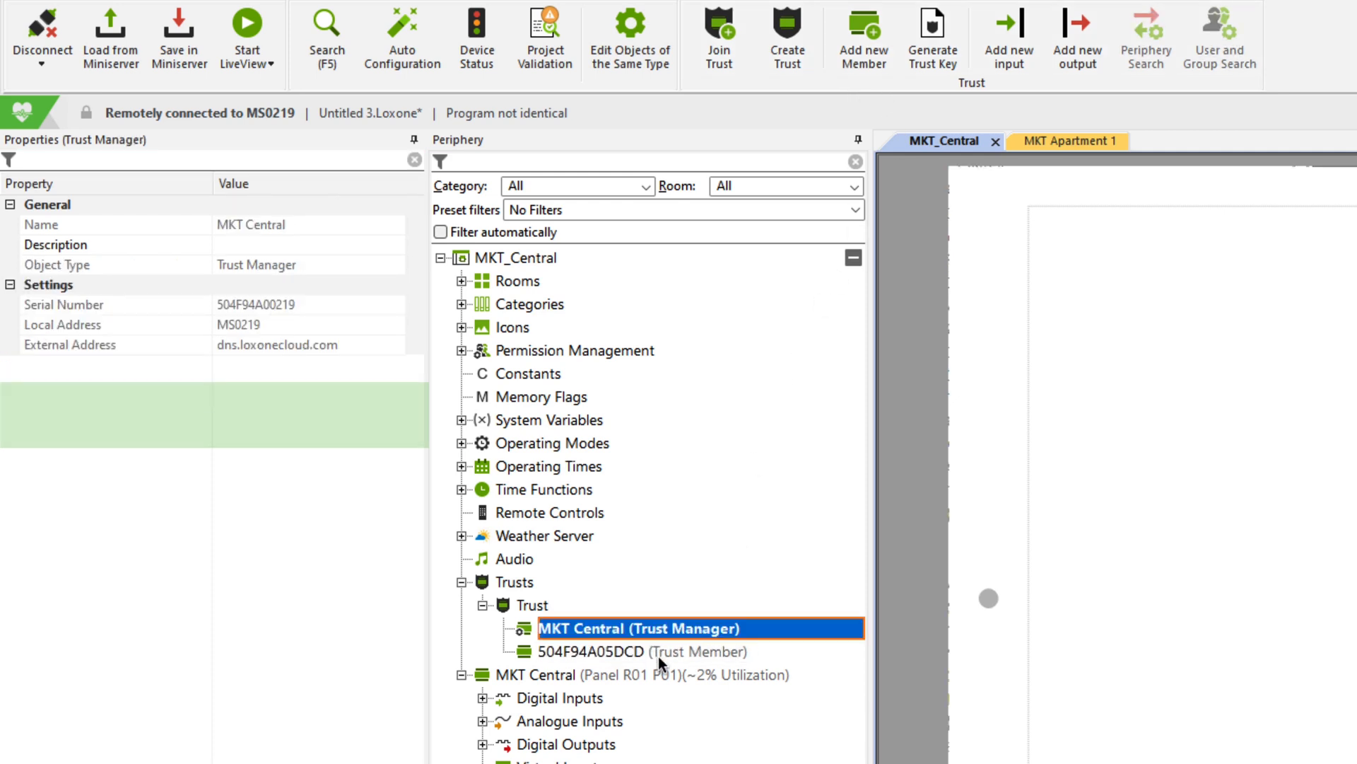
{"action": "left_click", "coordinate": [636, 651]}
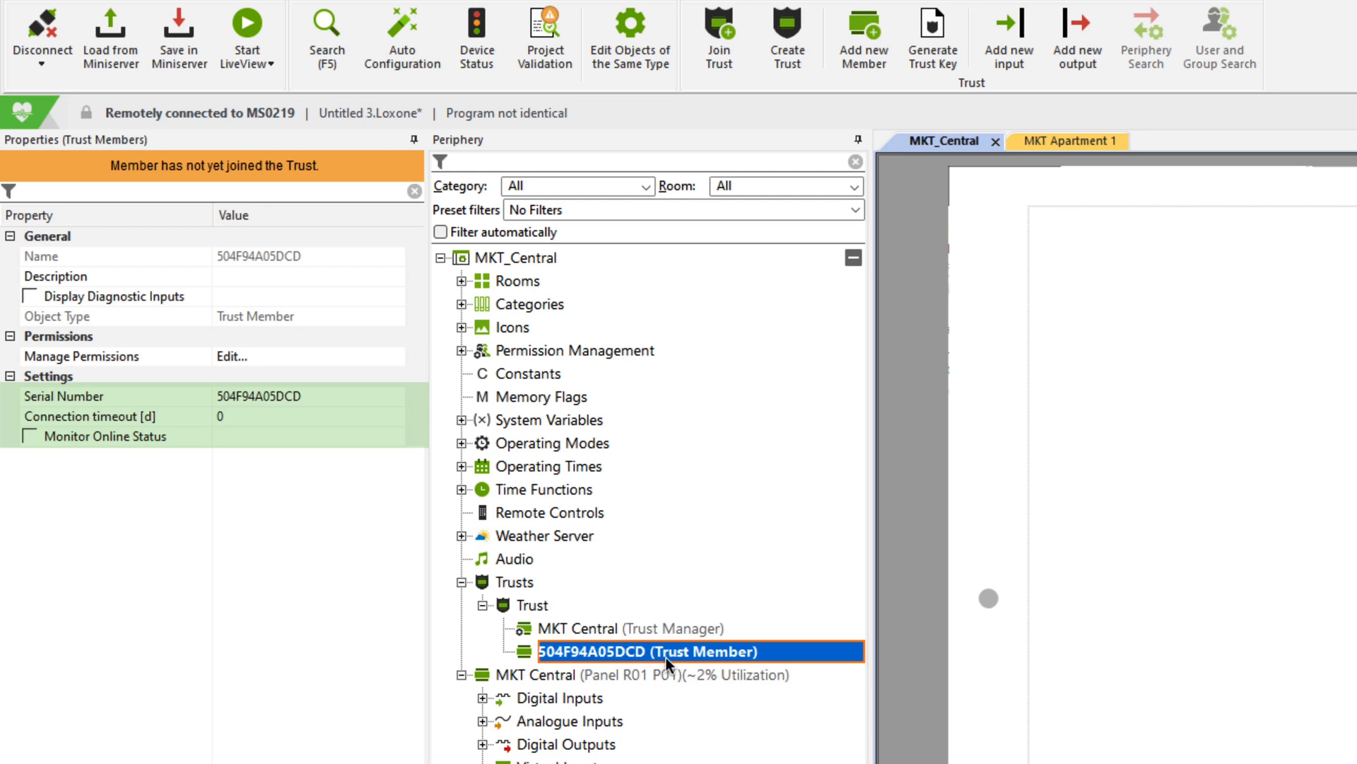
{"action": "mouse_move", "coordinate": [945, 49]}
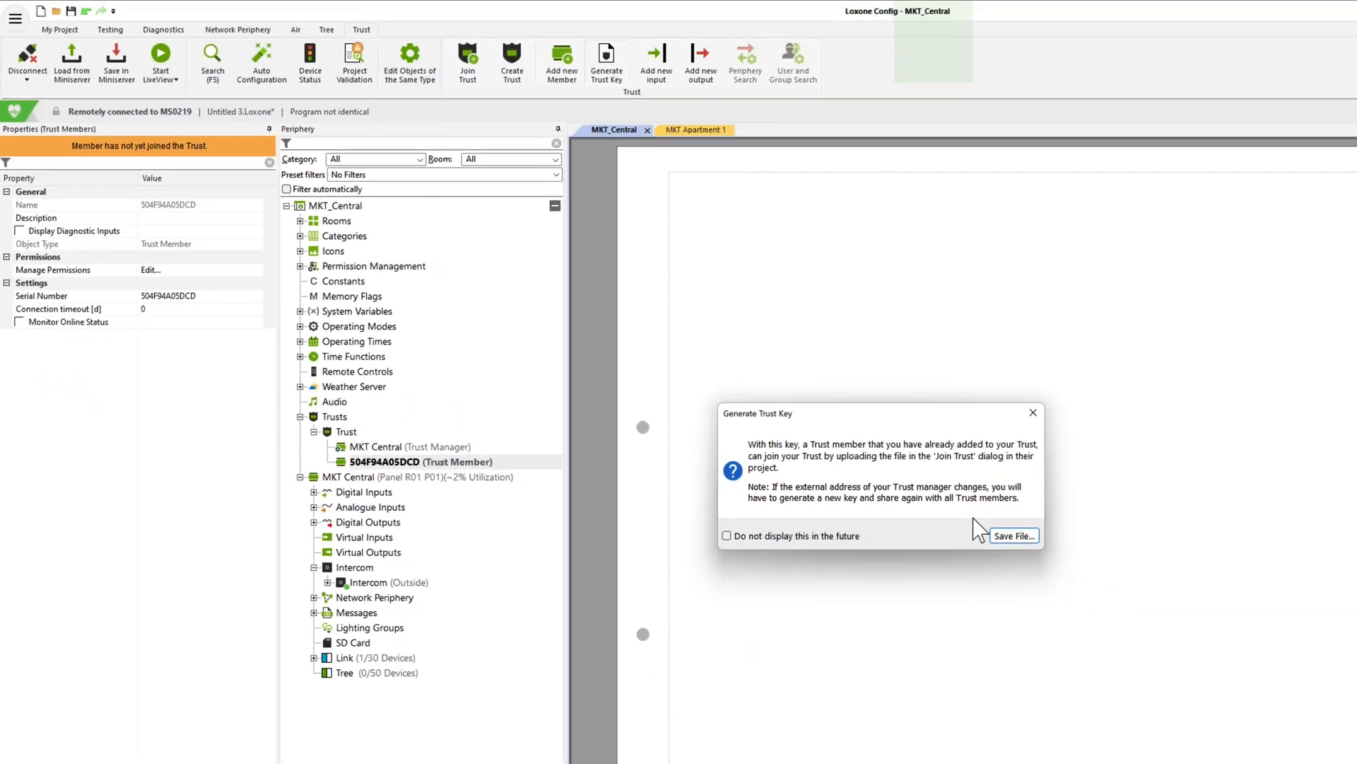
Save the generated trust key to a file, then switch to MKT Apartment 1.
{"action": "left_click", "coordinate": [1015, 535]}
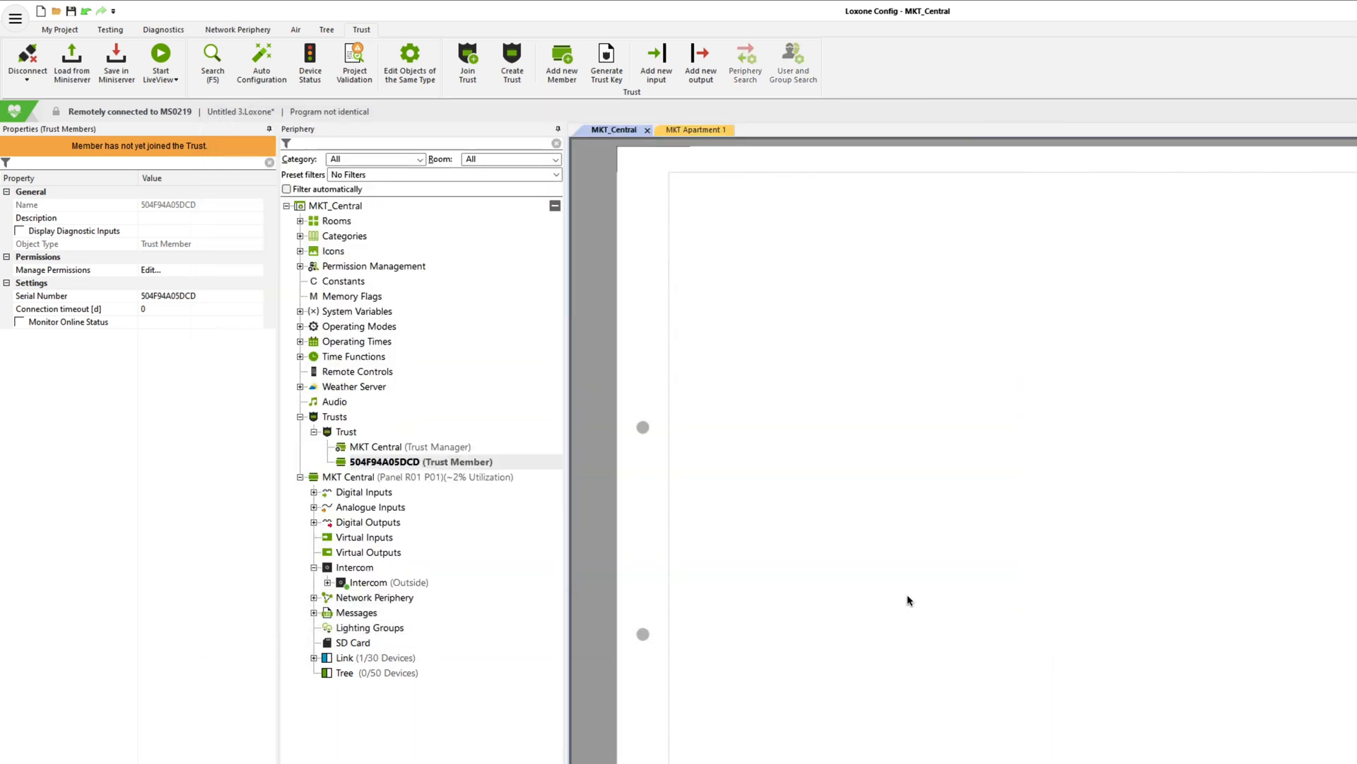
{"action": "mouse_move", "coordinate": [673, 405]}
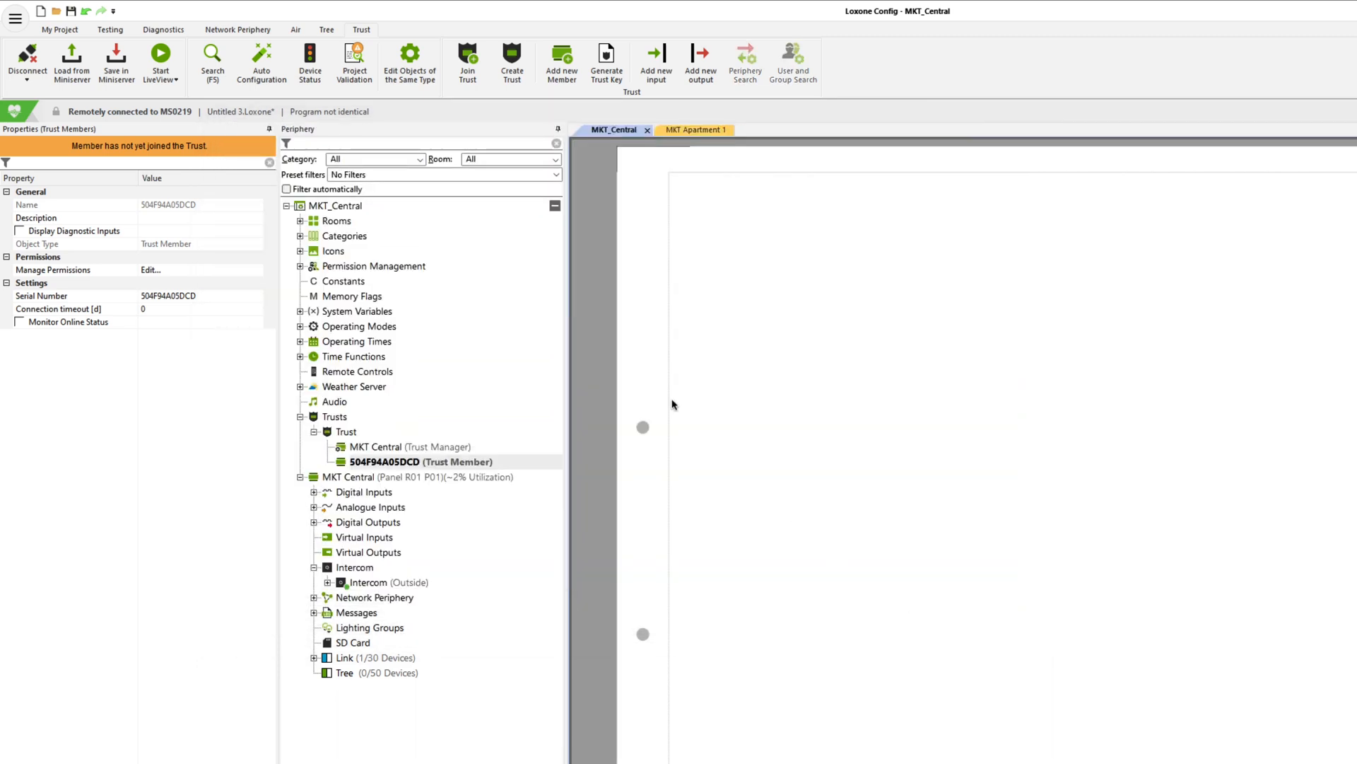
{"action": "left_click", "coordinate": [696, 129]}
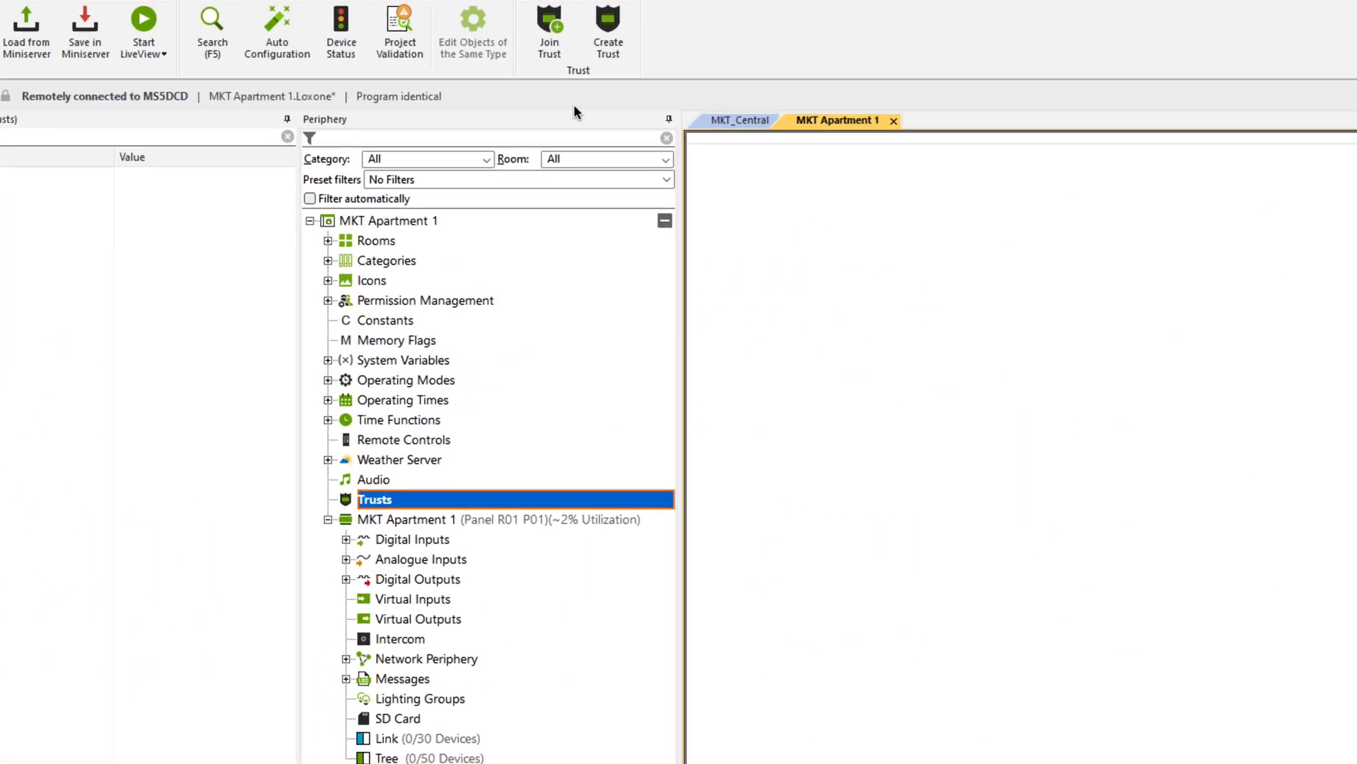
Join MKT Apartment 1 to the trust using the saved Trust-Video .LxTrust key file.
{"action": "left_click", "coordinate": [549, 21]}
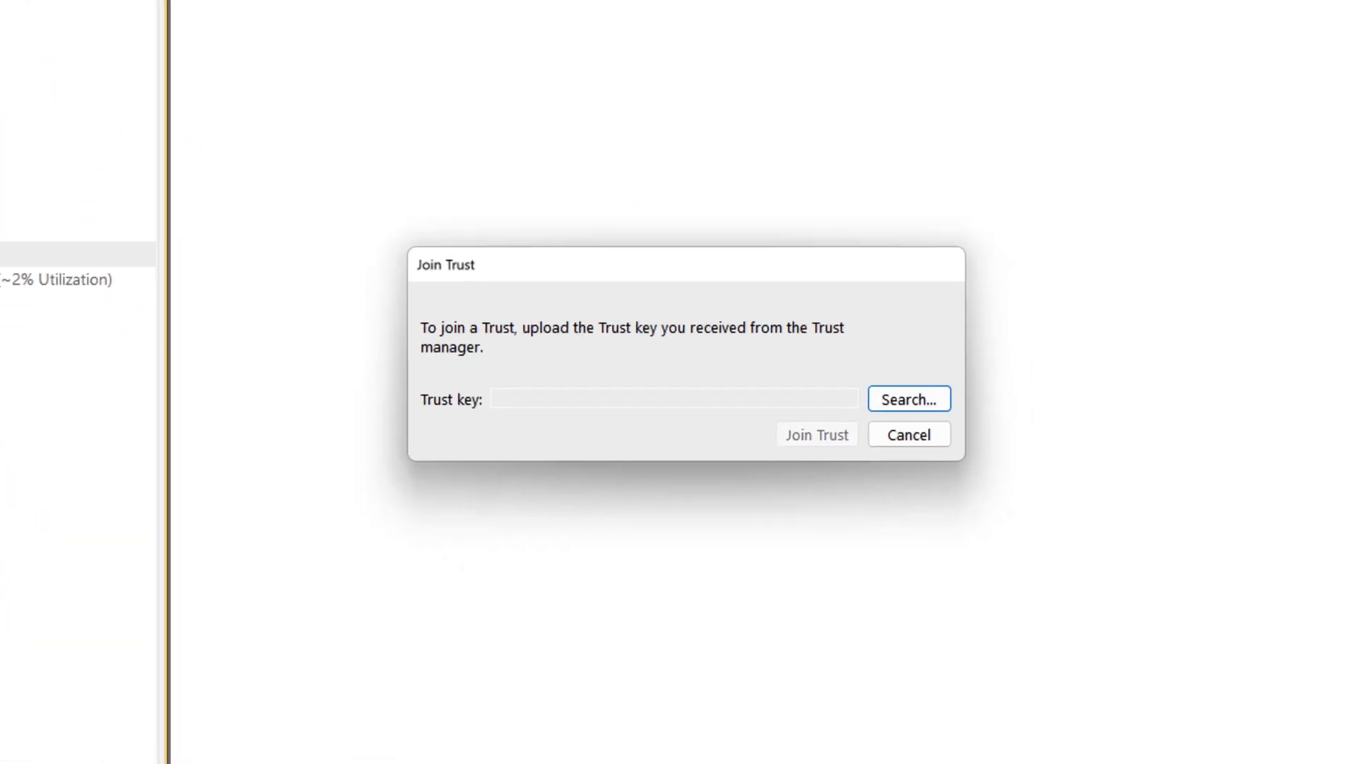
{"action": "left_click", "coordinate": [910, 398]}
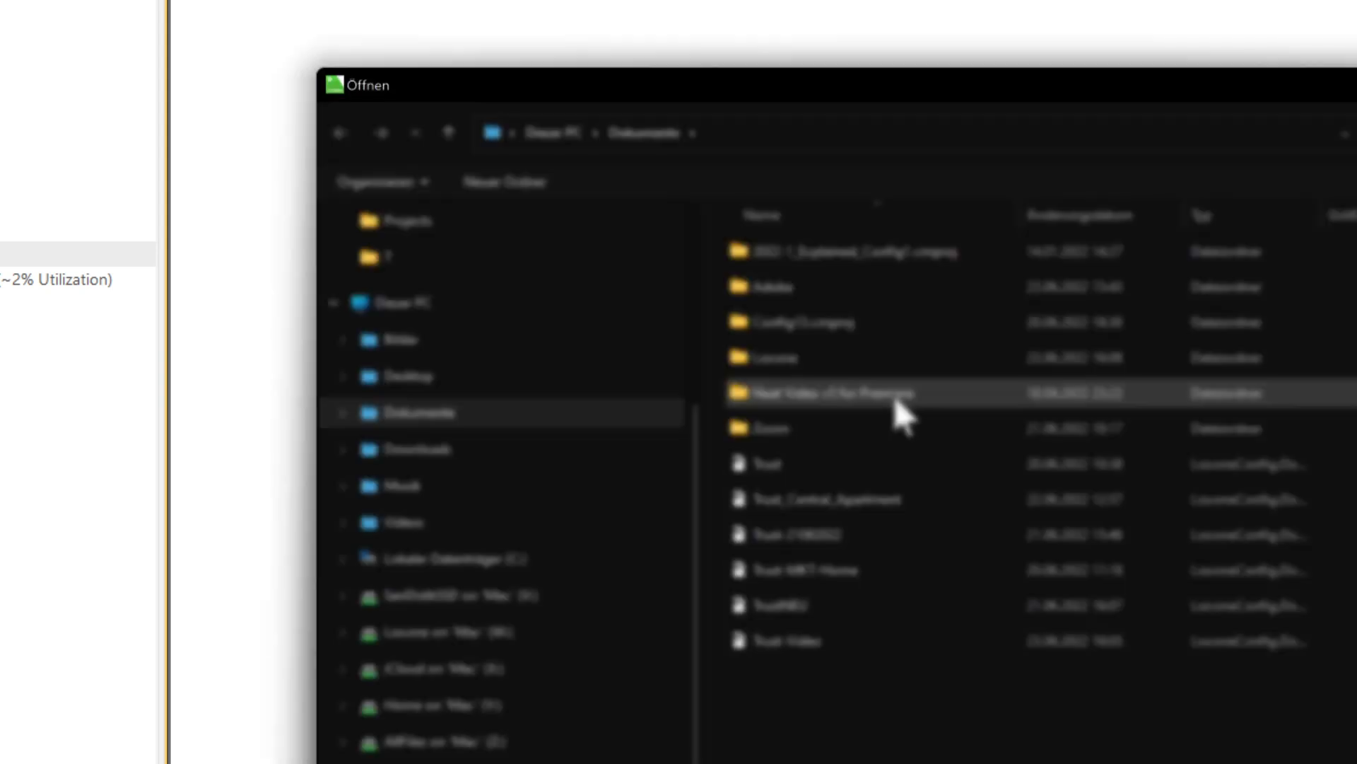
{"action": "left_click", "coordinate": [790, 641]}
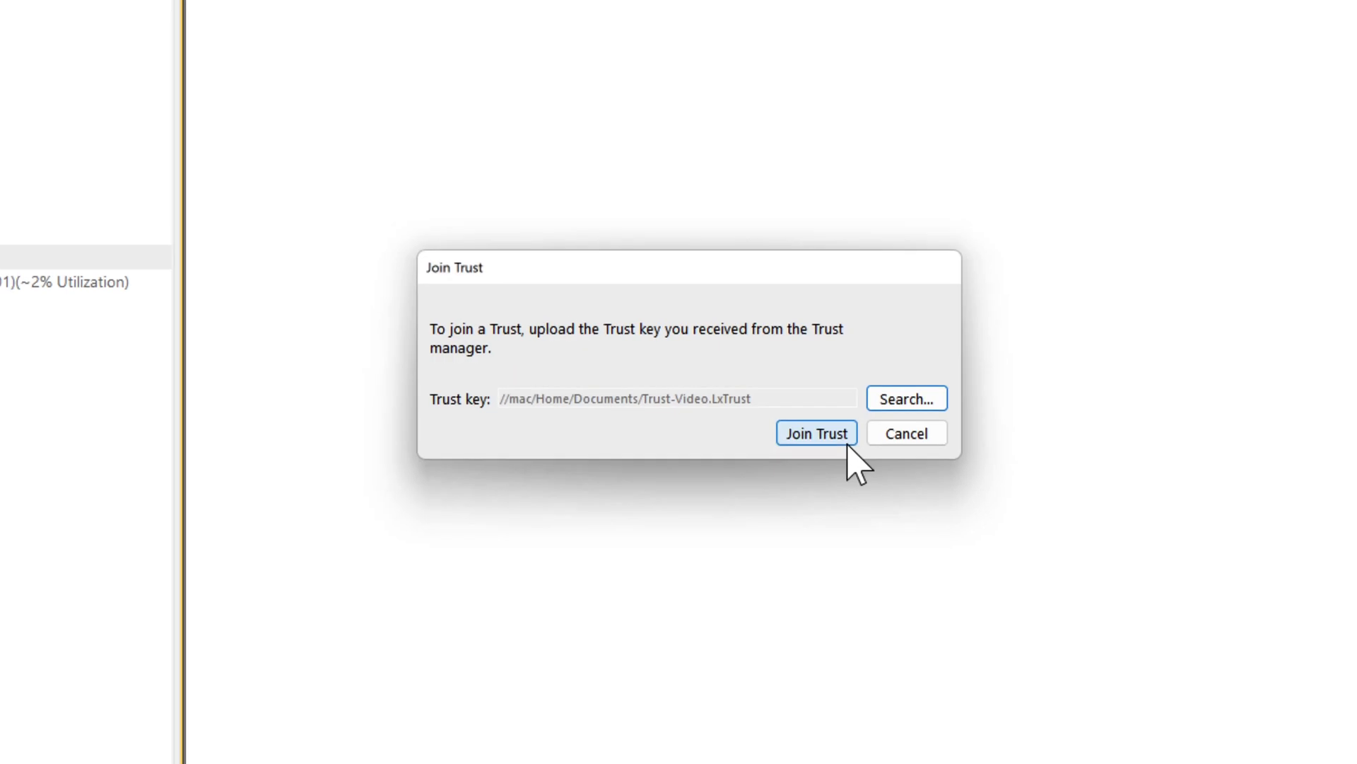
{"action": "left_click", "coordinate": [817, 432]}
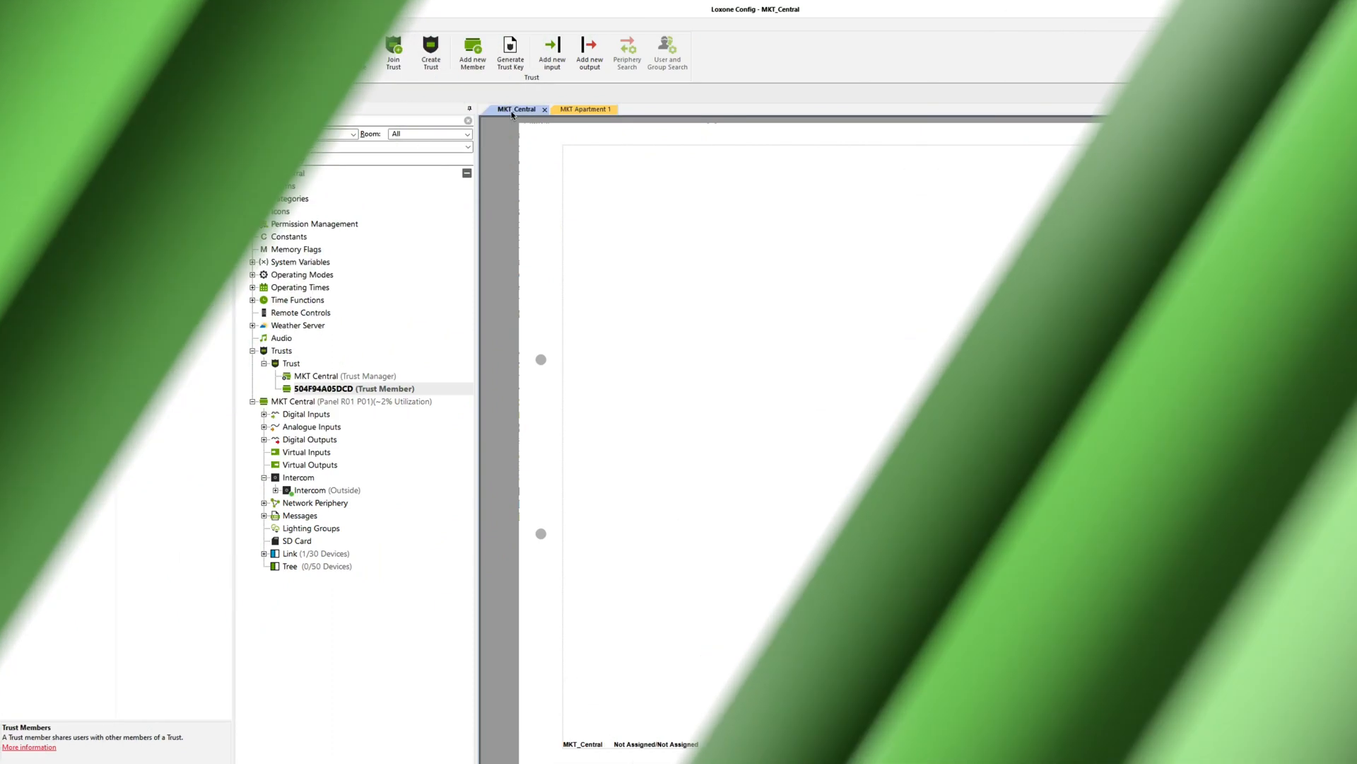
Load the MKT_Central configuration from its Miniserver, confirming the overwrite.
{"action": "left_click", "coordinate": [57, 48]}
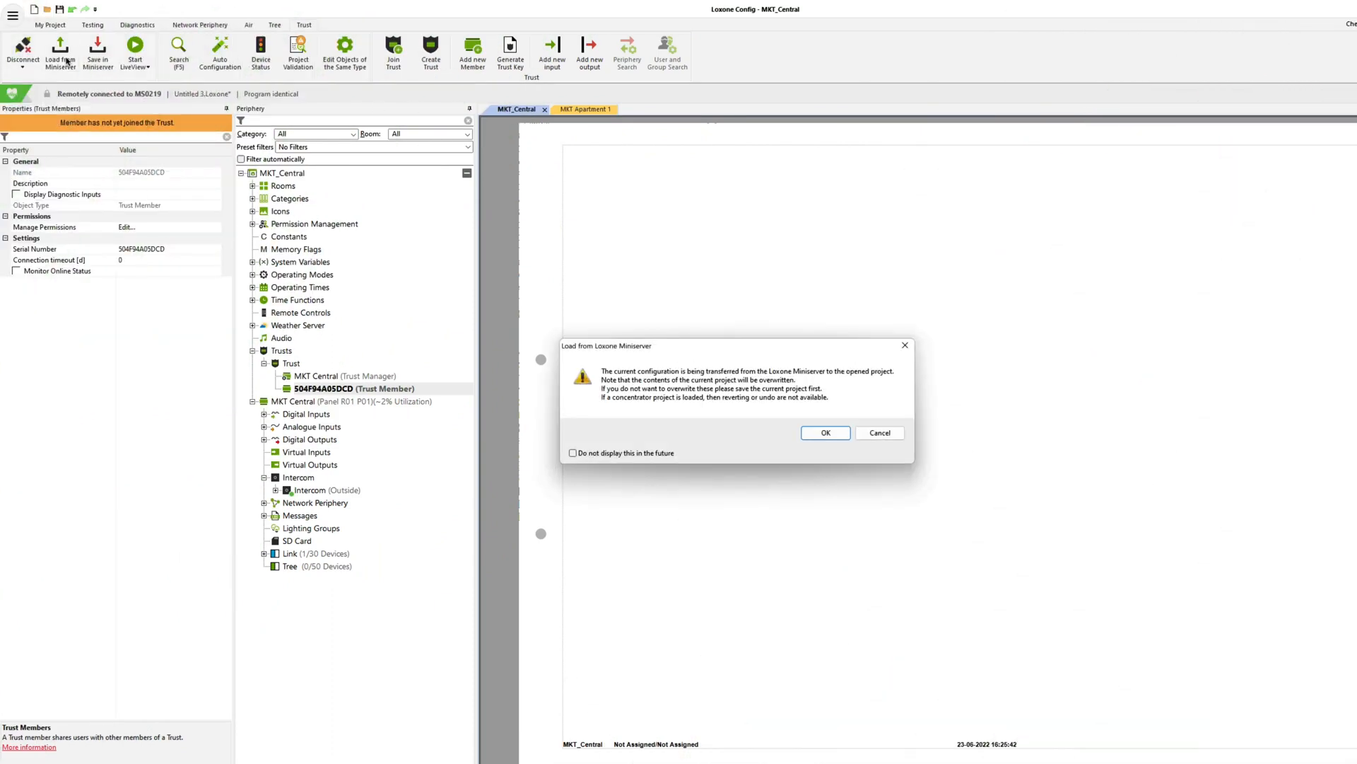
{"action": "left_click", "coordinate": [825, 432]}
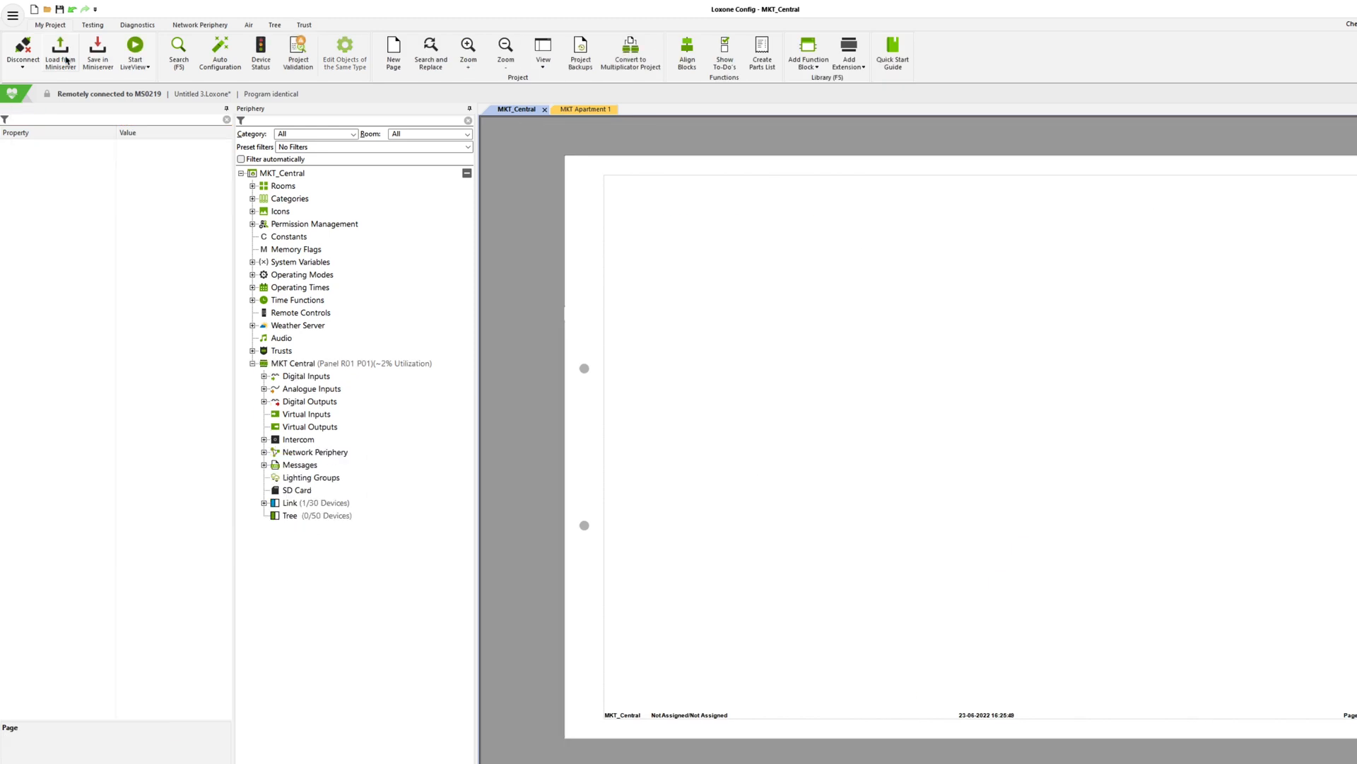
{"action": "mouse_move", "coordinate": [60, 43]}
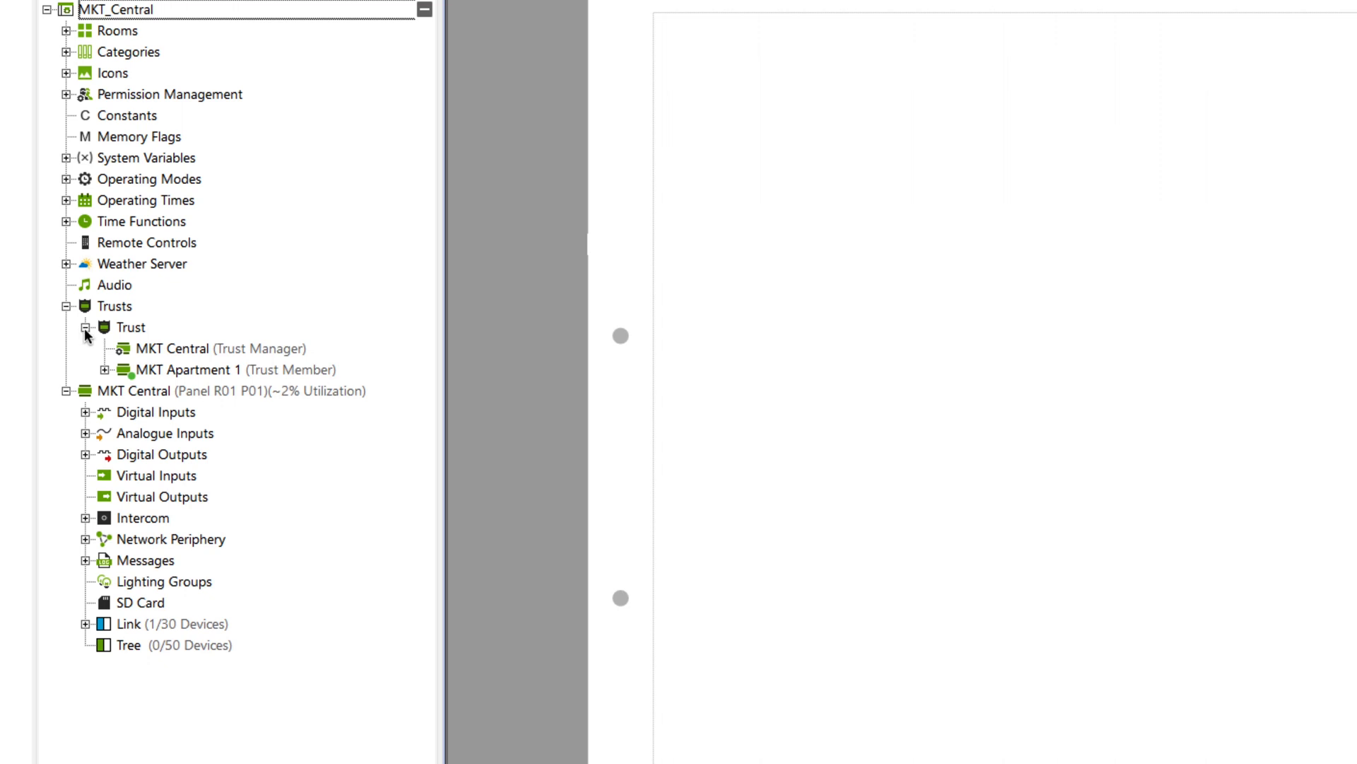
Grant MKT Apartment 1 permission to use the Intercom (Outside).
{"action": "left_click", "coordinate": [85, 518]}
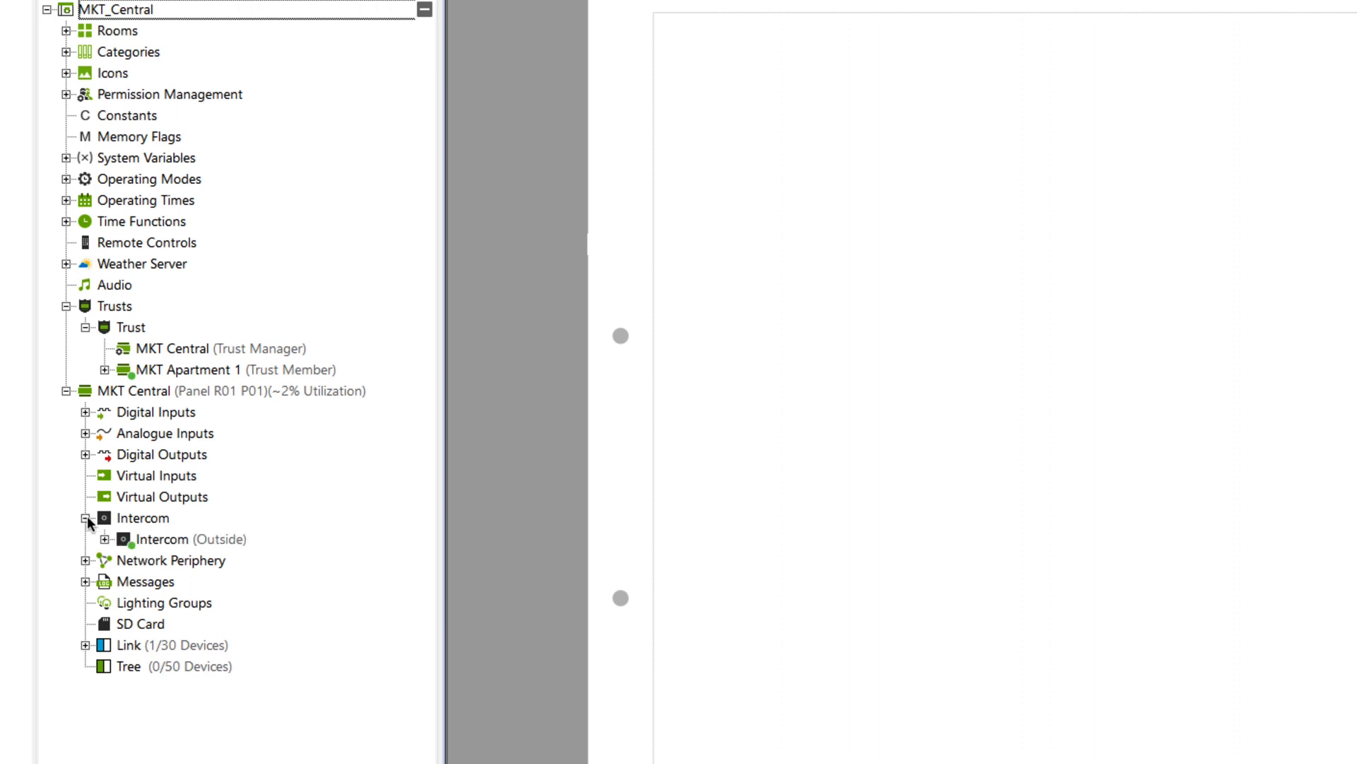
{"action": "left_click", "coordinate": [182, 538]}
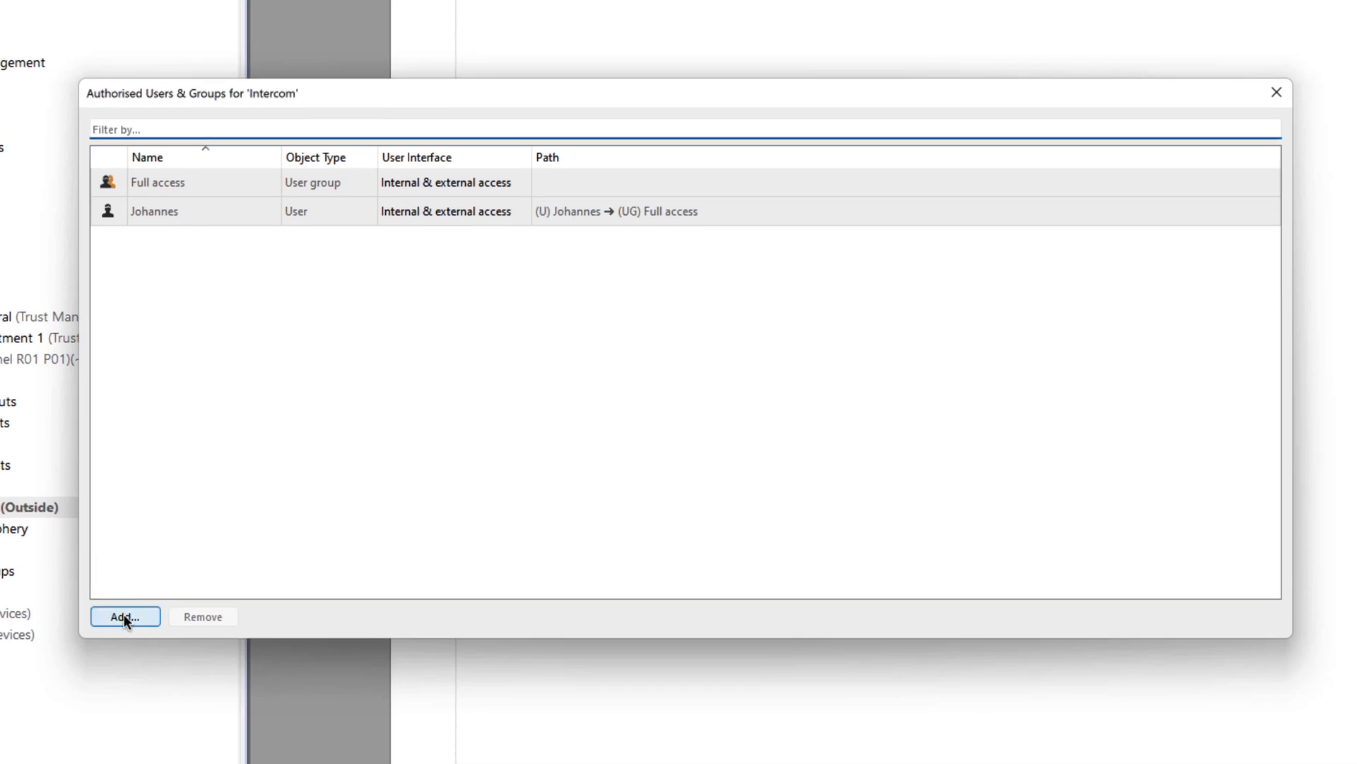
{"action": "left_click", "coordinate": [125, 616]}
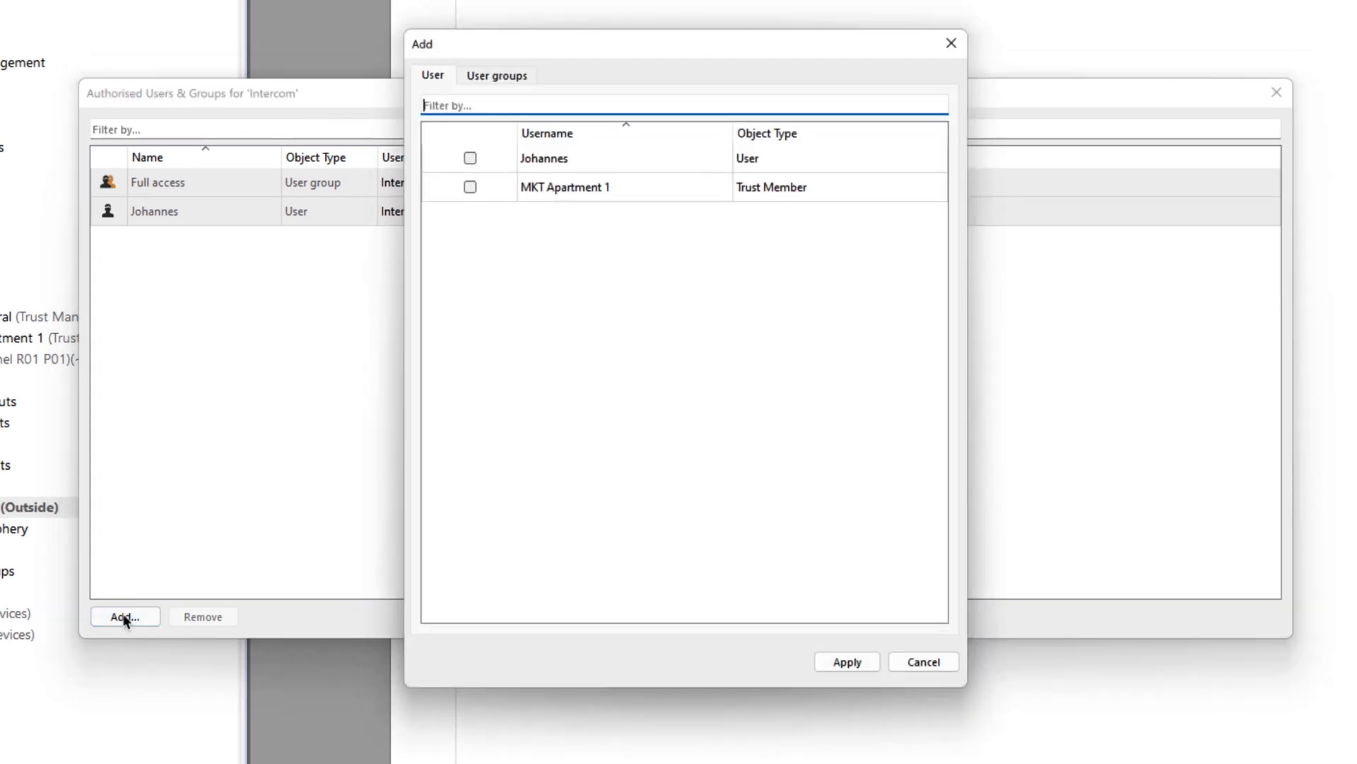
{"action": "mouse_move", "coordinate": [471, 230]}
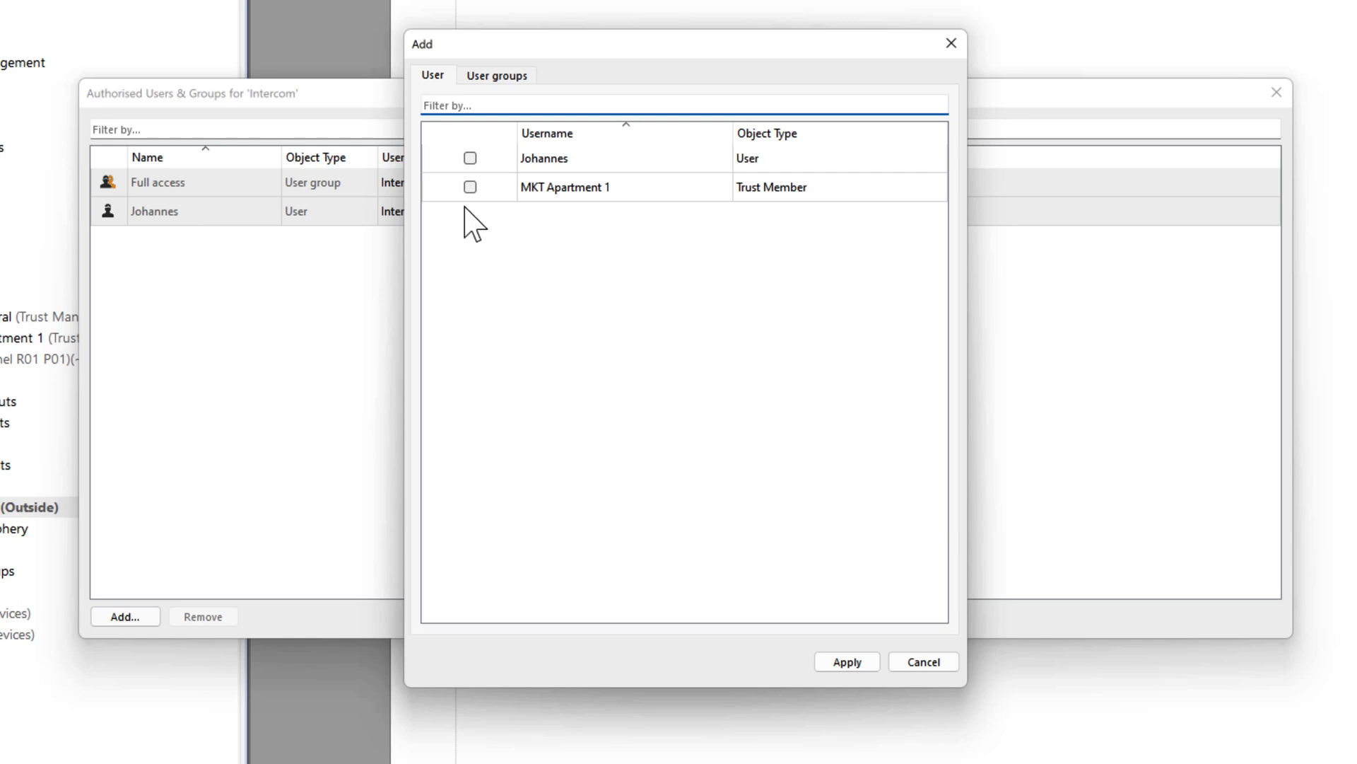
{"action": "left_click", "coordinate": [470, 187]}
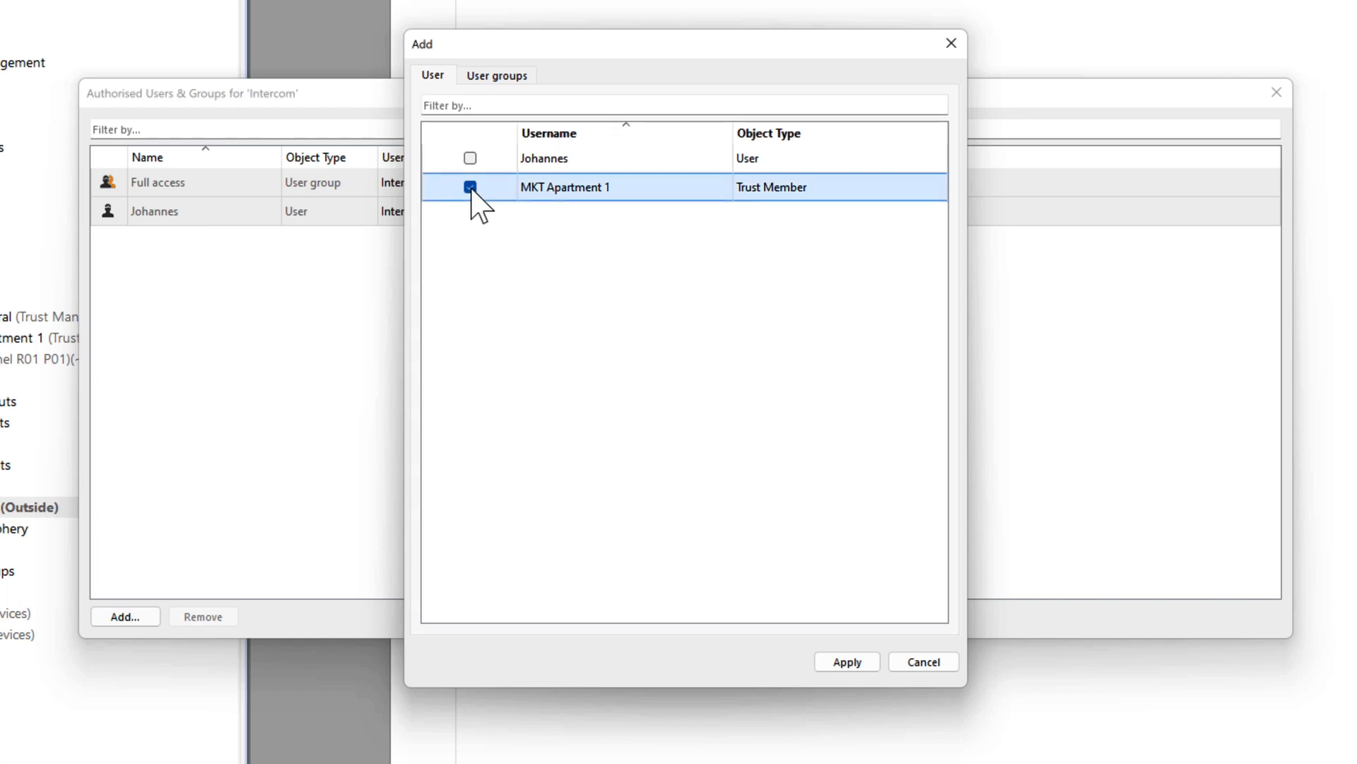
{"action": "left_click", "coordinate": [848, 662]}
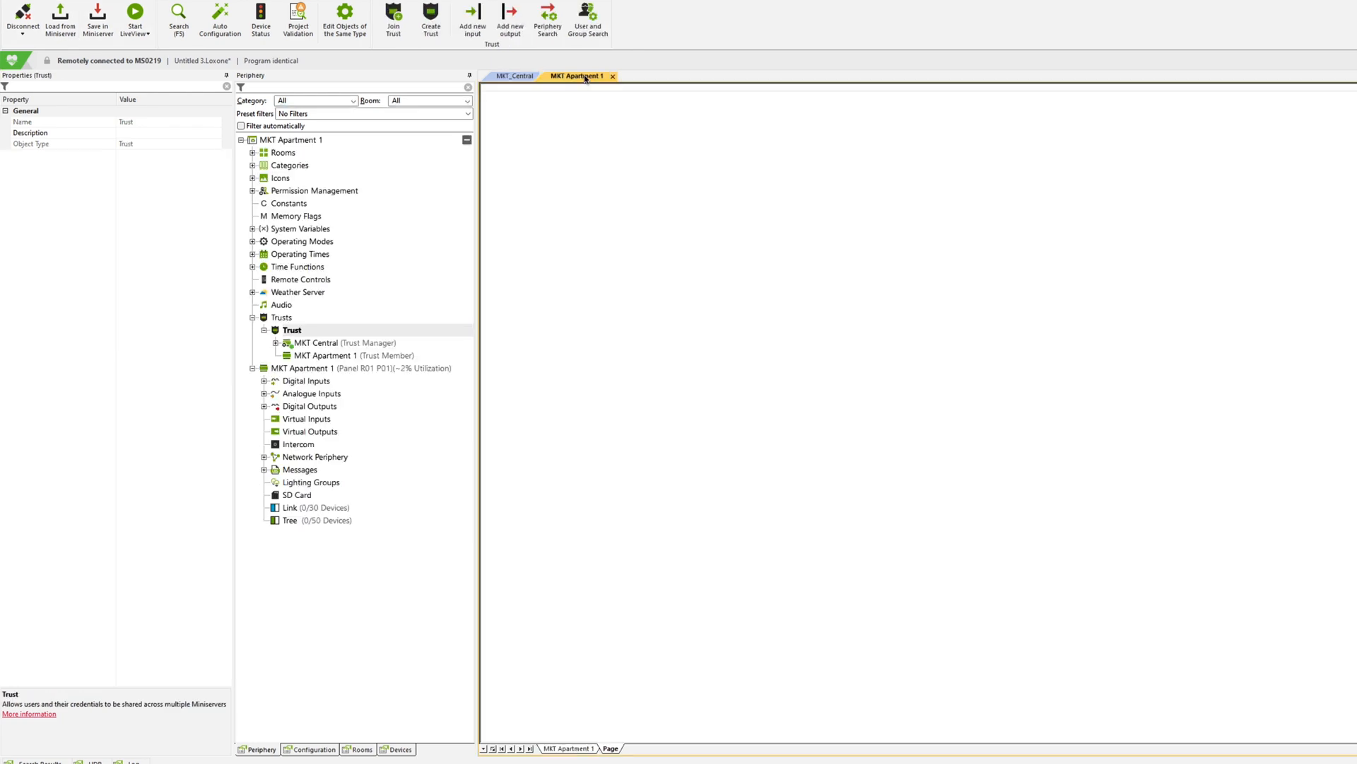
Run Intercom Search from the apartment's Intercom category to find MKT Central's intercom.
{"action": "left_click", "coordinate": [298, 444]}
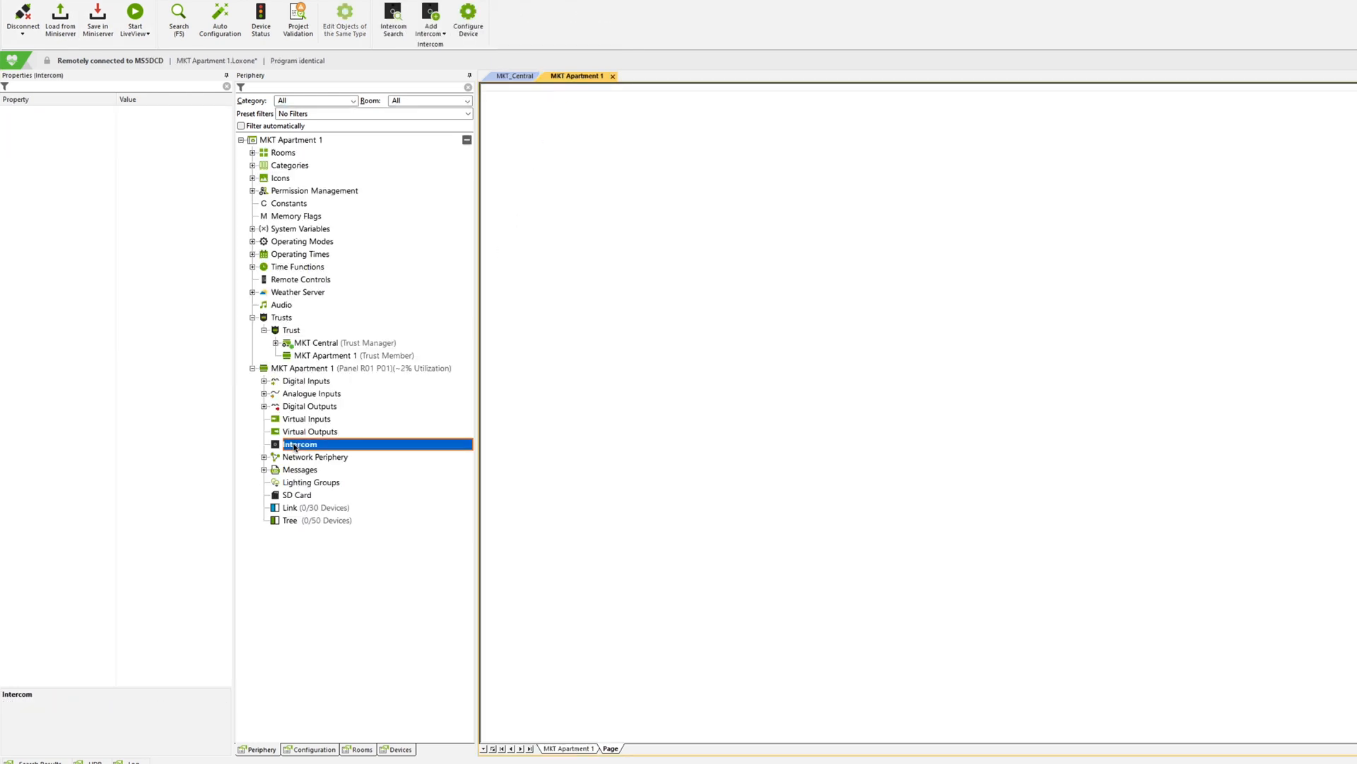
{"action": "left_click", "coordinate": [393, 18]}
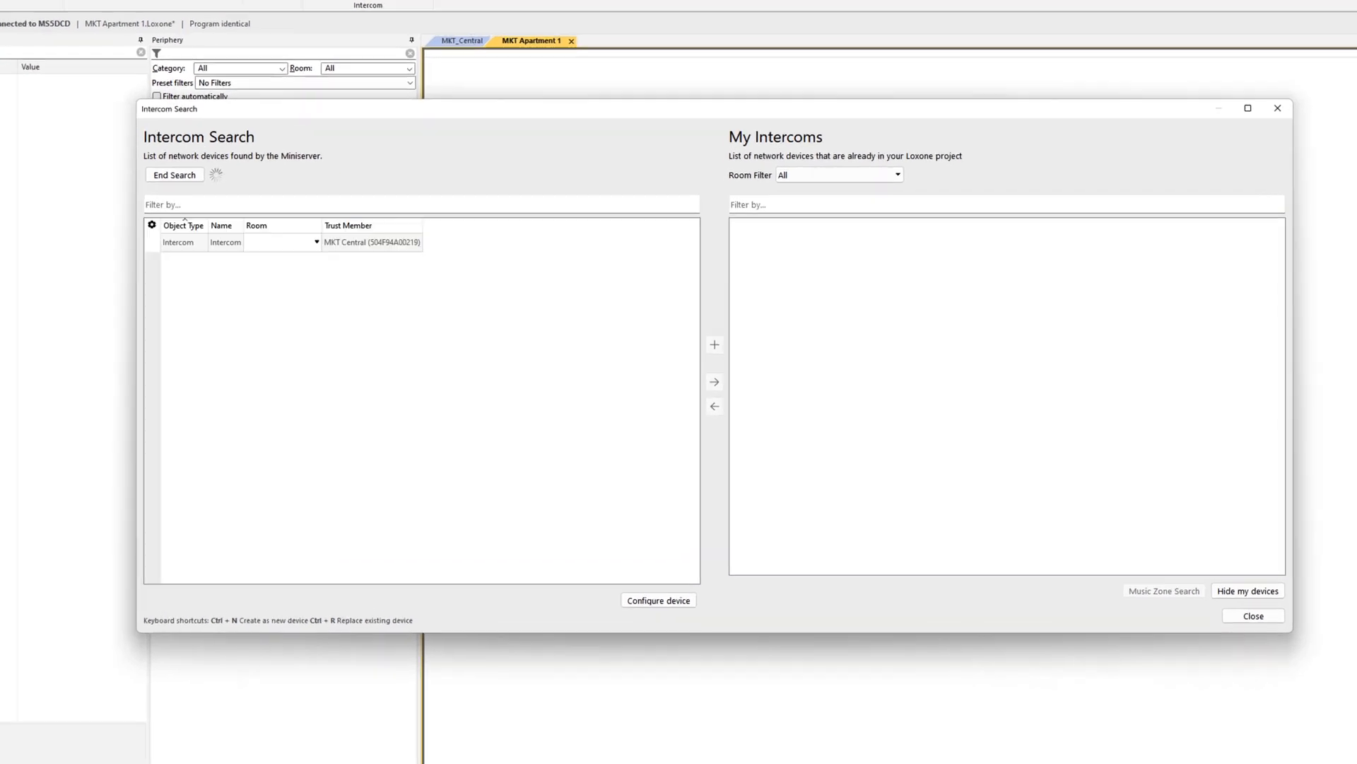